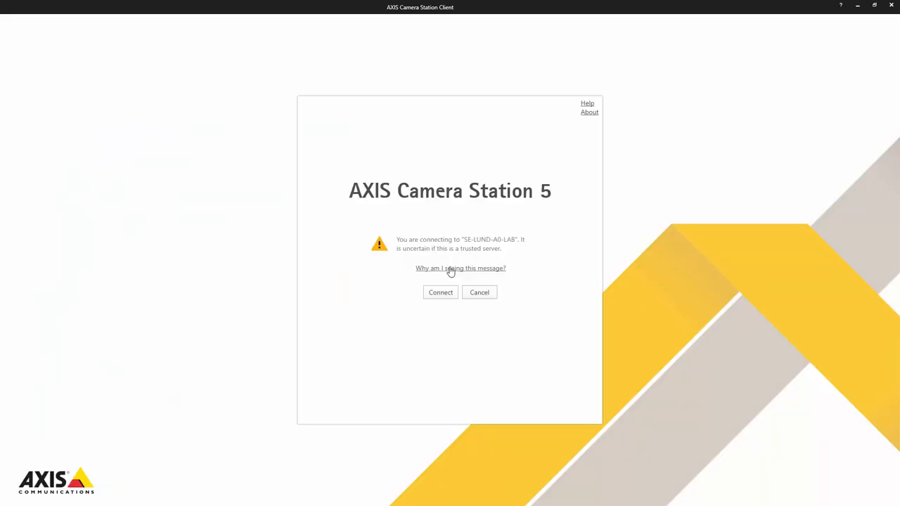
# View the untrusted SE-LUND-A0-LAB server's certificate id from the login warning.
pyautogui.click(459, 267)
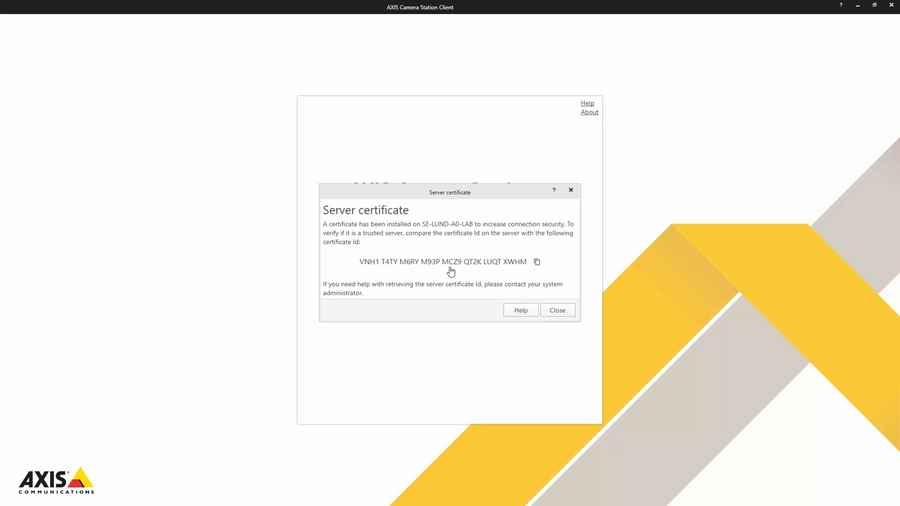
pyautogui.click(557, 311)
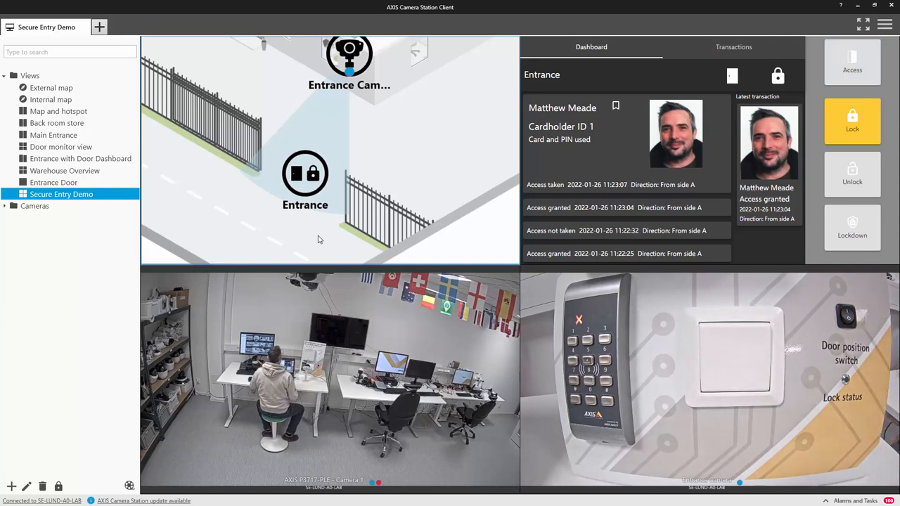
pyautogui.moveTo(312, 175)
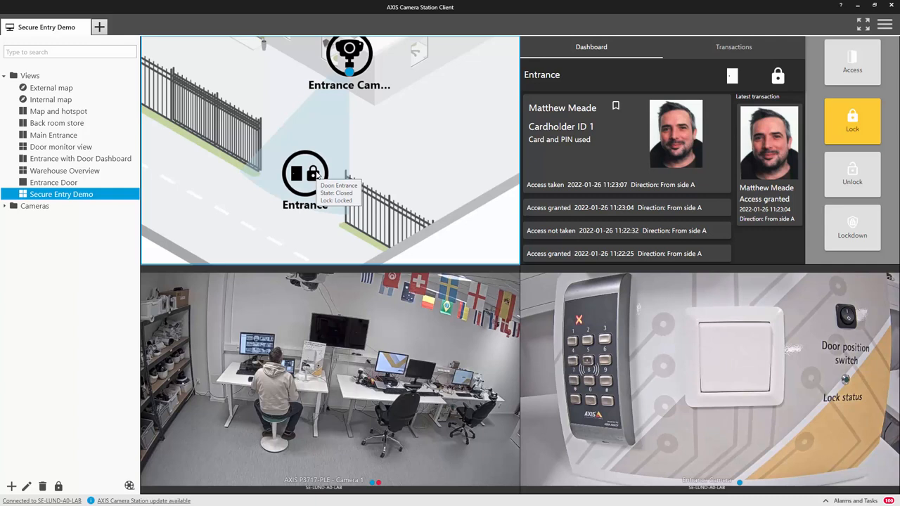
# Inspect the Entrance door icon on the map, showing it closed and locked.
pyautogui.rightClick(304, 174)
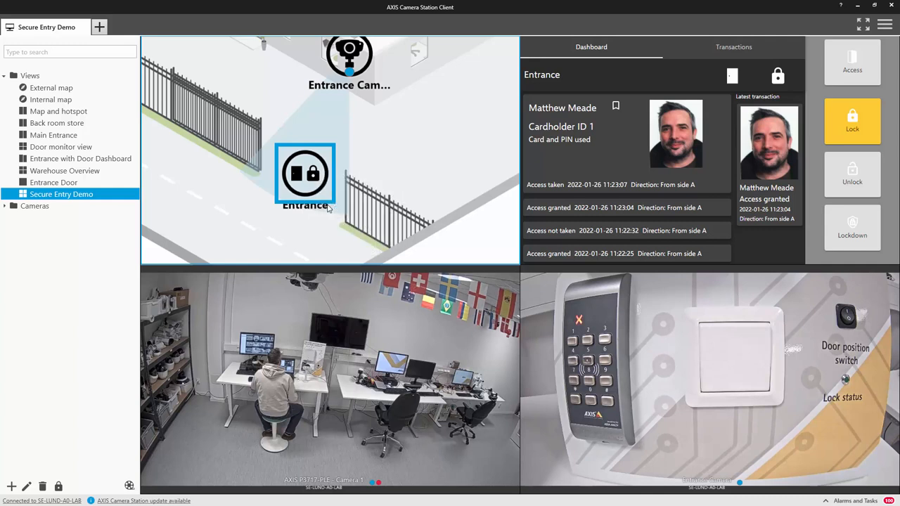
pyautogui.click(852, 174)
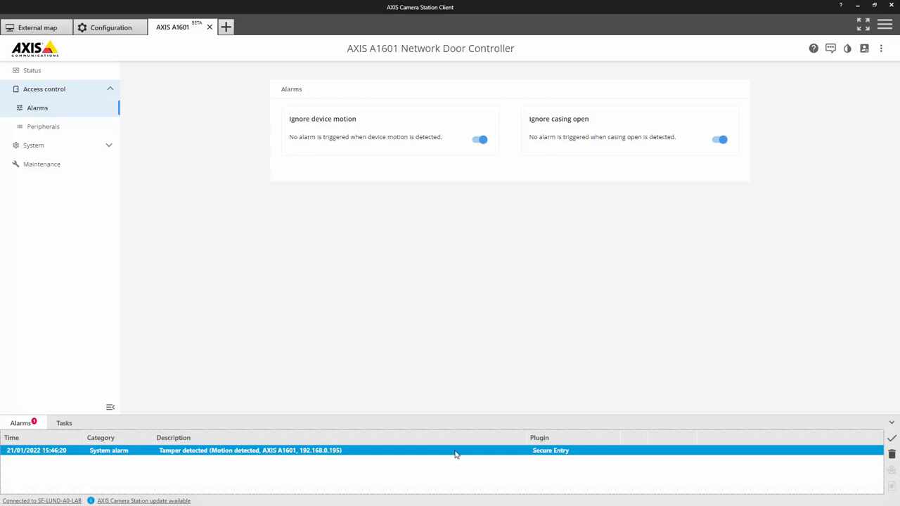
pyautogui.moveTo(481, 139)
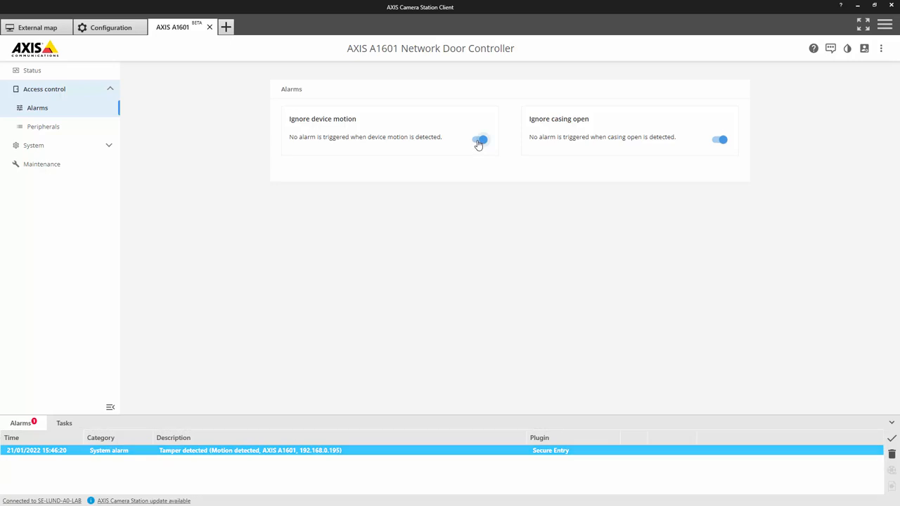
# Toggle the AXIS A1601 controller's Ignore device motion alarm setting.
pyautogui.click(478, 139)
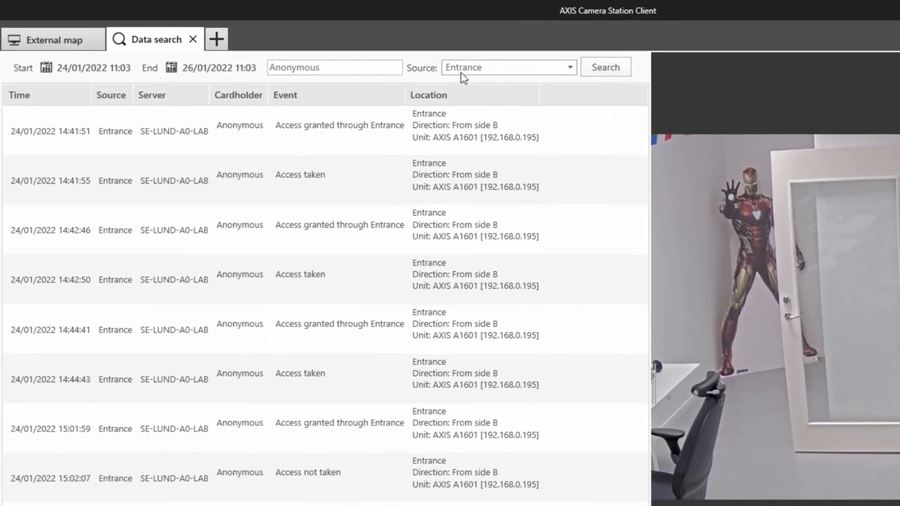
# Search Entrance events for 'Anonymous AND taken'.
pyautogui.write('AND ta')
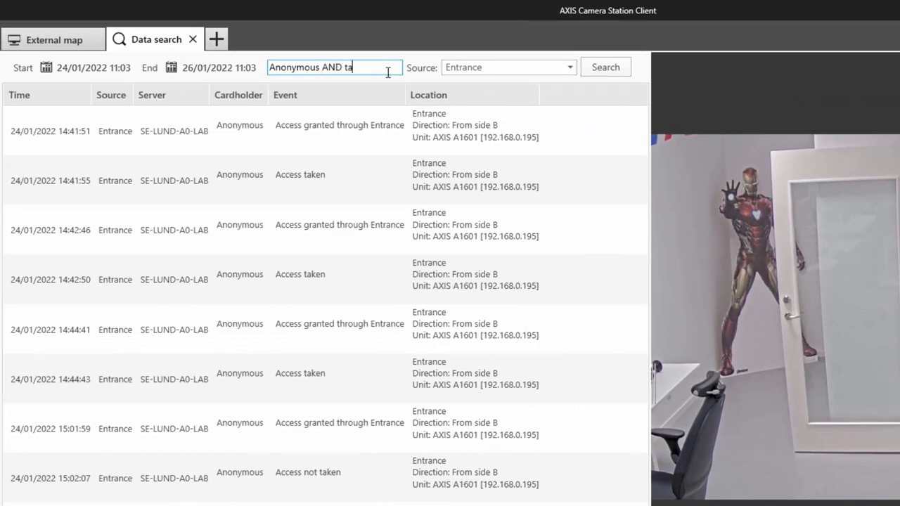
pyautogui.write('ken')
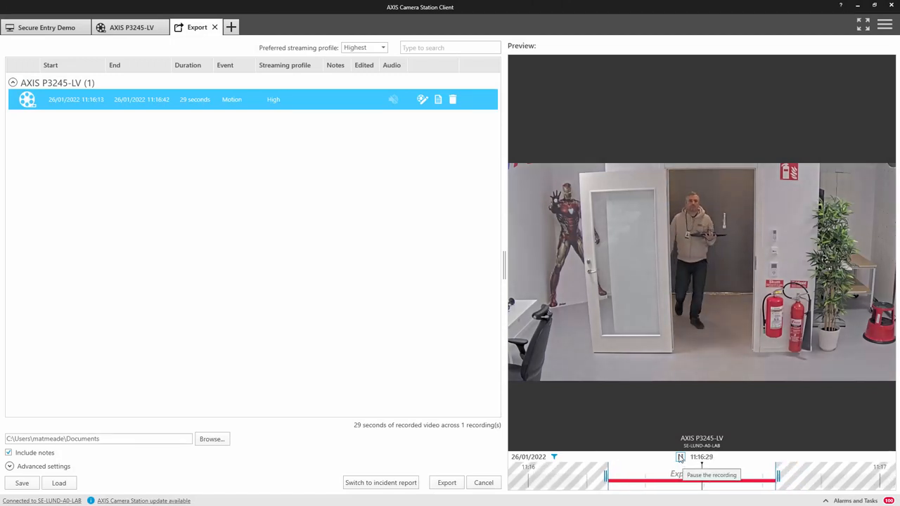
# Pause the preview and move the export start later, trimming the clip to about 15 seconds.
pyautogui.click(680, 457)
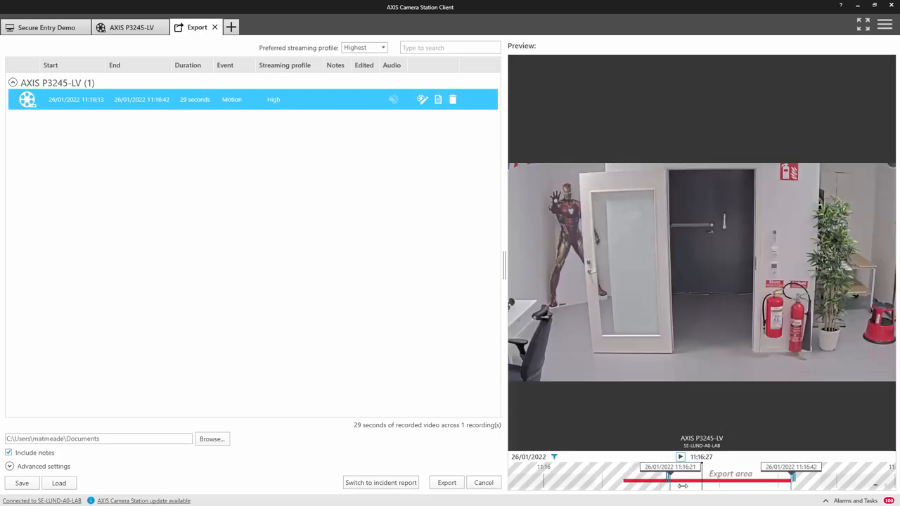
pyautogui.moveTo(644, 478); pyautogui.dragTo(700, 478)
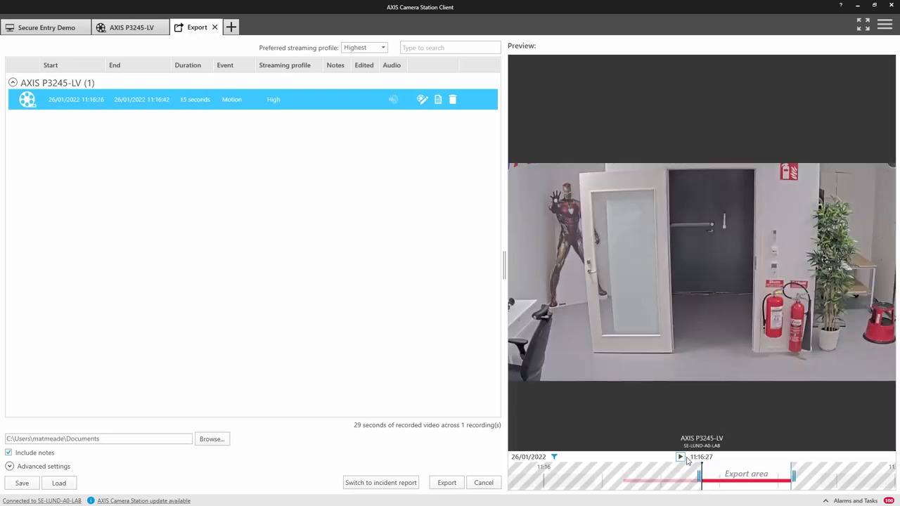